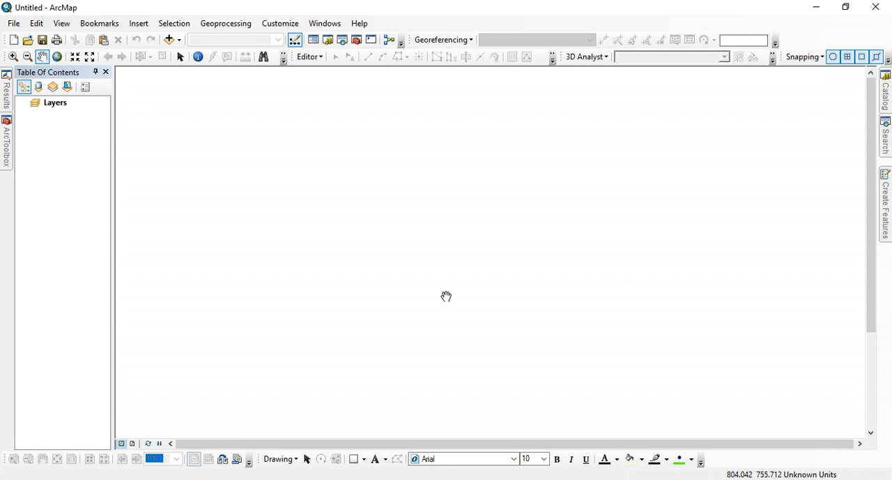
# - Search ArcGIS Online data for 'Landsat 8'
pyautogui.click(179, 40)
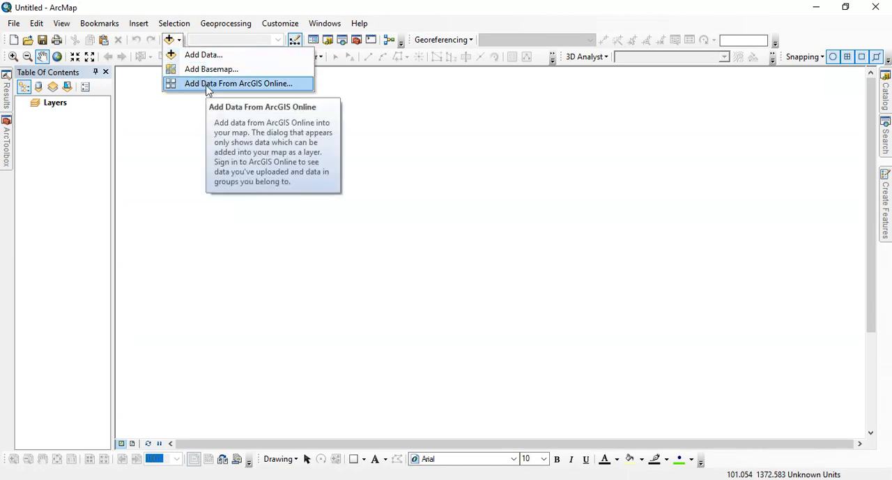
pyautogui.click(238, 83)
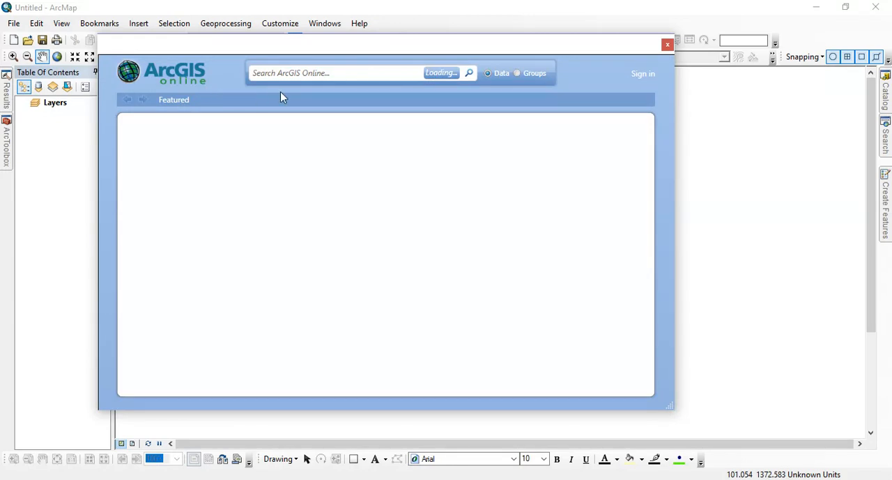
pyautogui.click(334, 73)
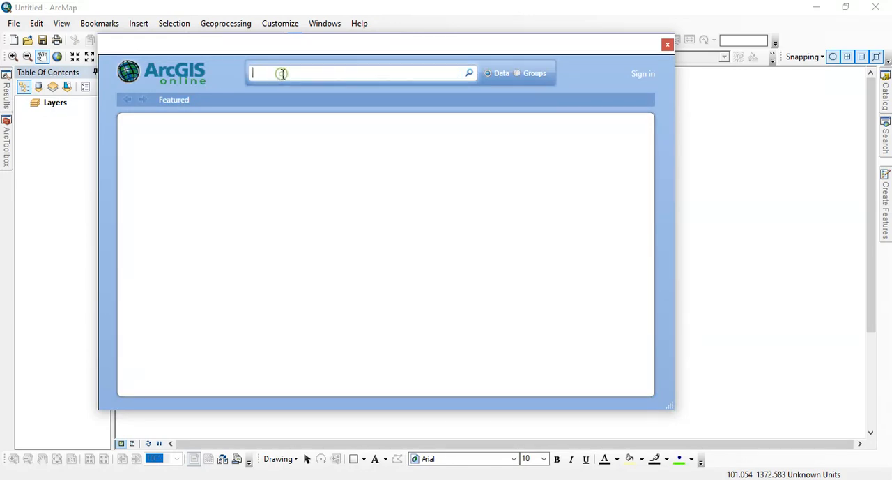
pyautogui.write('l')
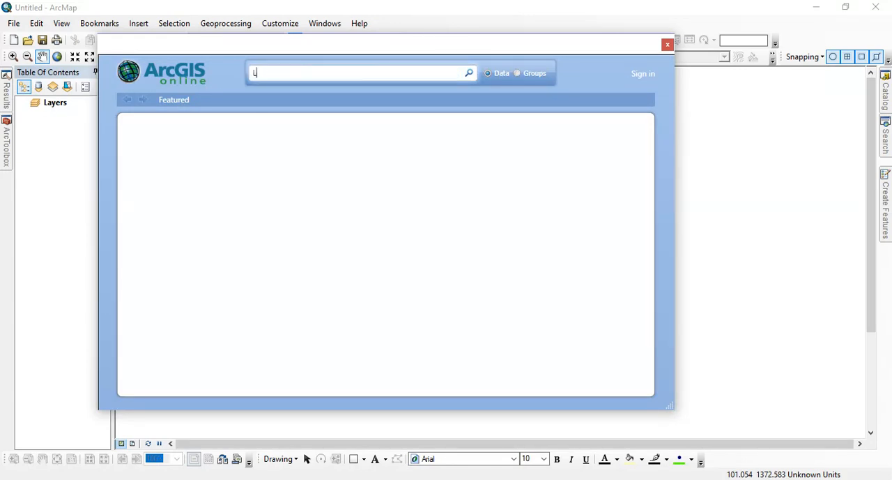
pyautogui.write('ands')
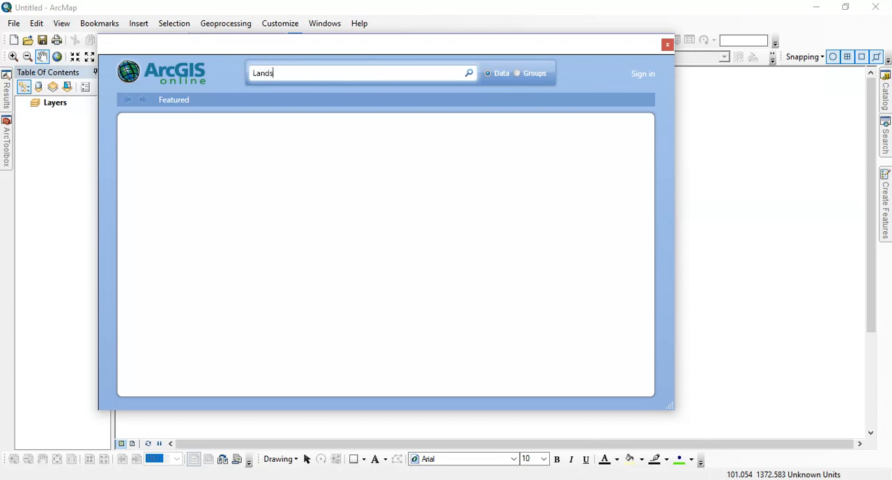
pyautogui.write('at')
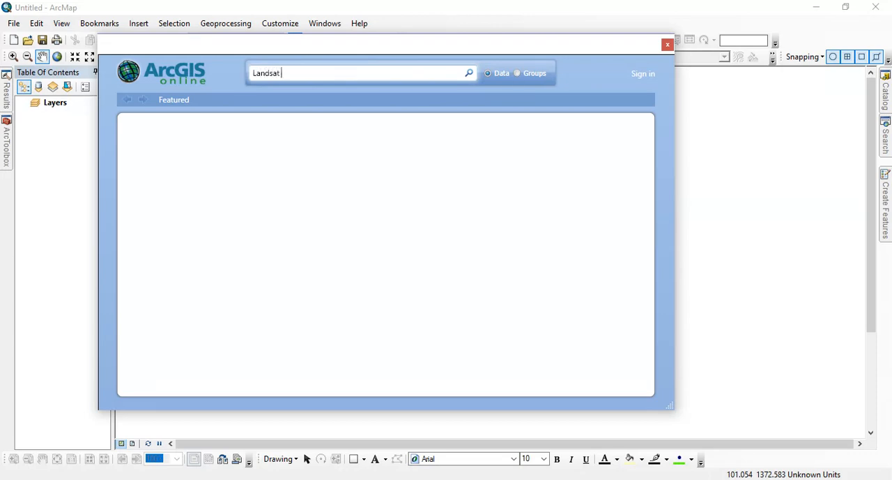
pyautogui.write('8')
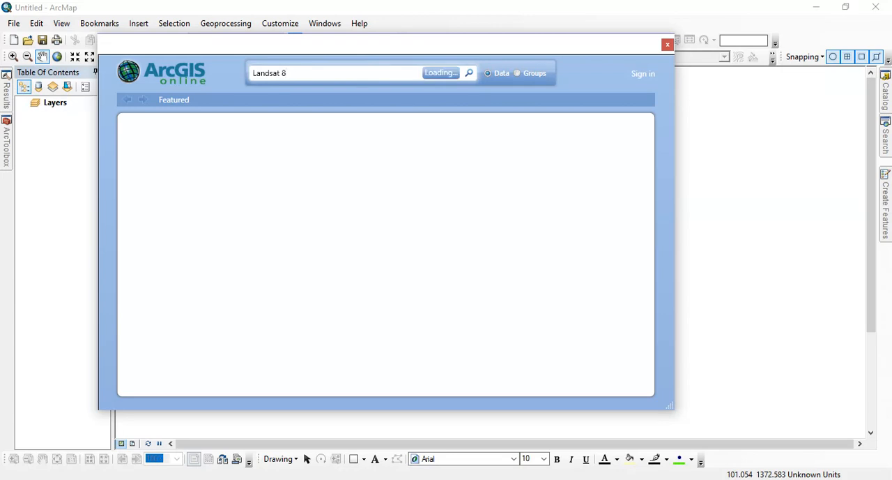
# - Run the 'Landsat 8' search to list imagery services, including Landsat 8 PanSharpened
pyautogui.click(468, 73)
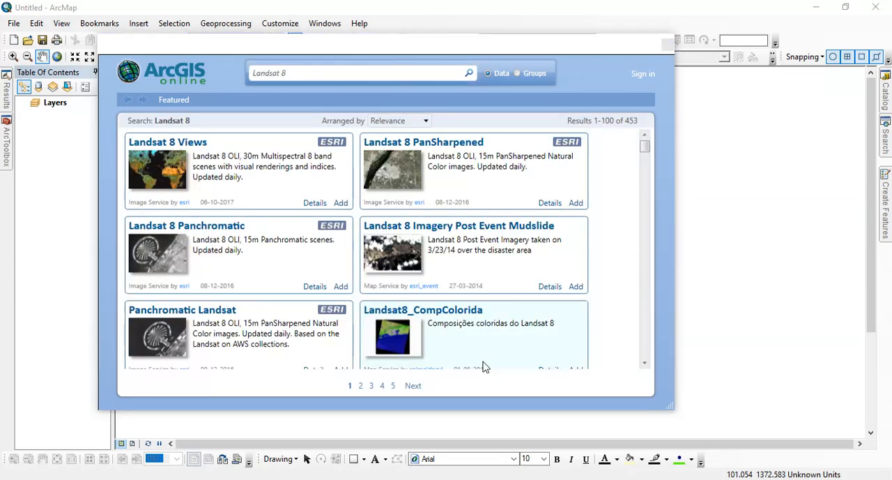
pyautogui.moveTo(258, 211)
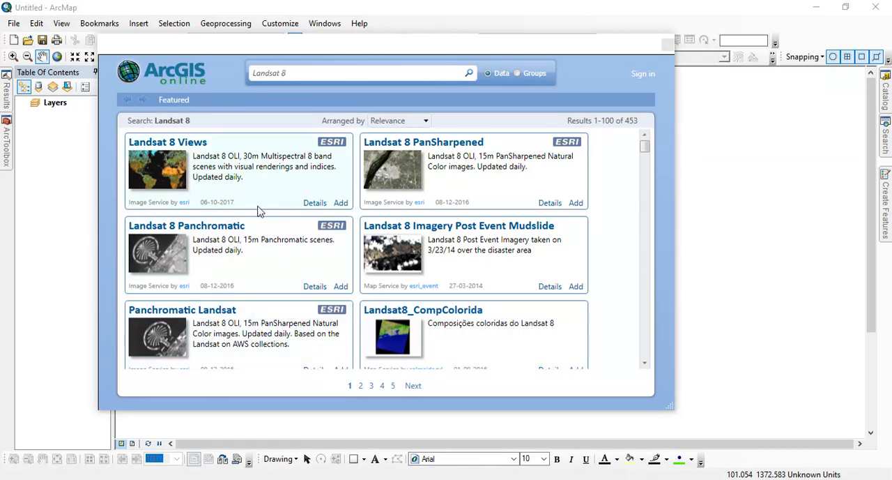
pyautogui.moveTo(423, 170)
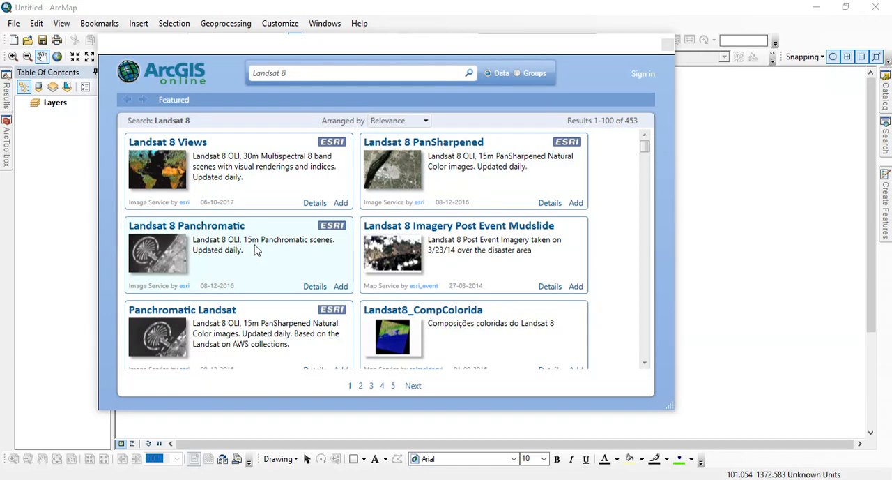
pyautogui.moveTo(408, 186)
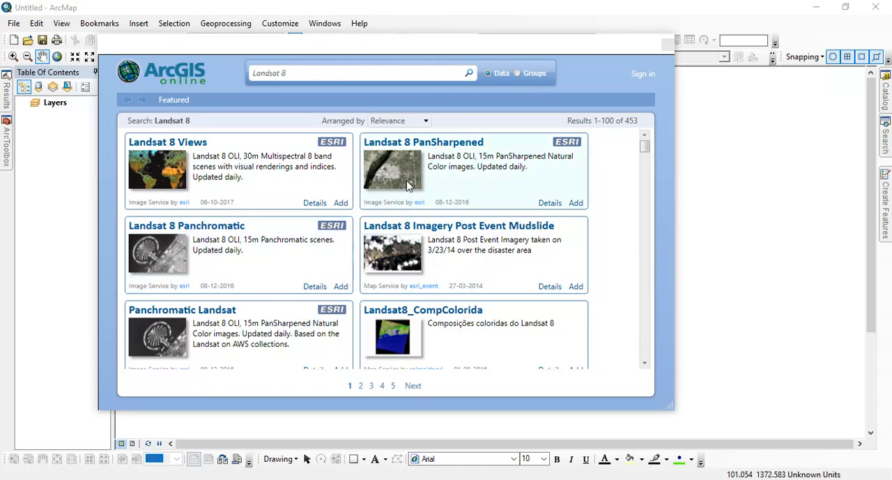
pyautogui.moveTo(453, 173)
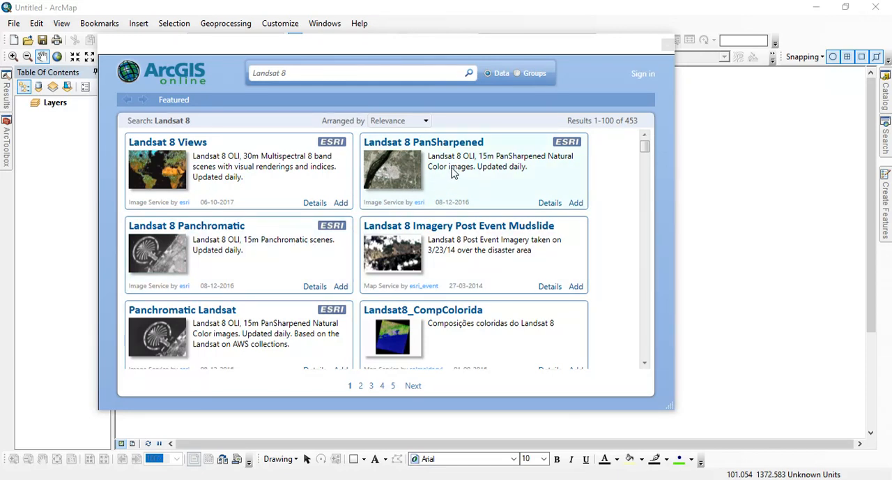
pyautogui.moveTo(493, 170)
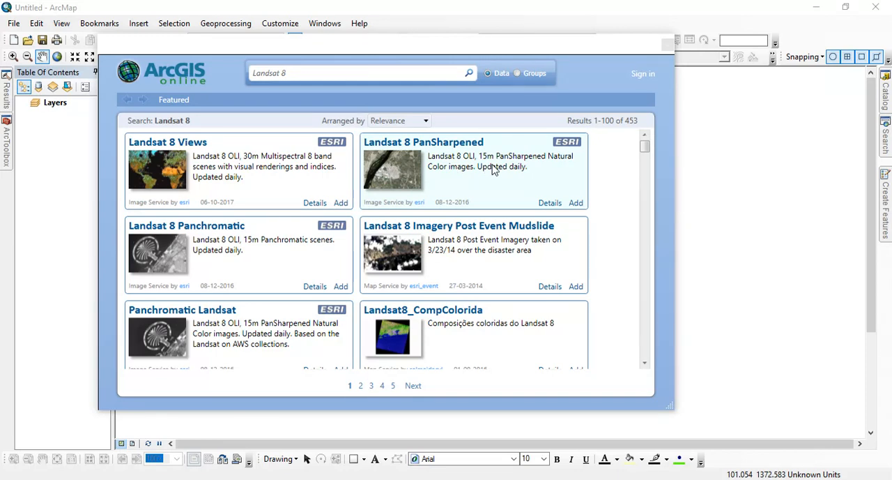
pyautogui.moveTo(225, 166)
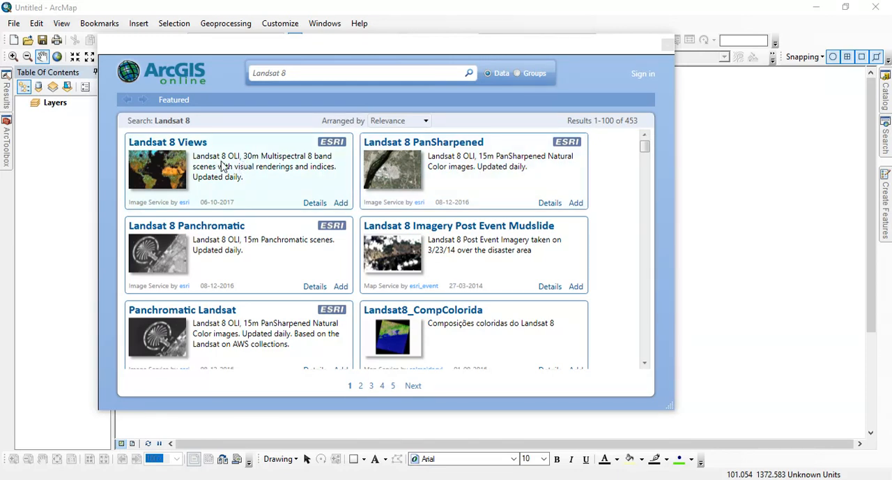
pyautogui.moveTo(230, 164)
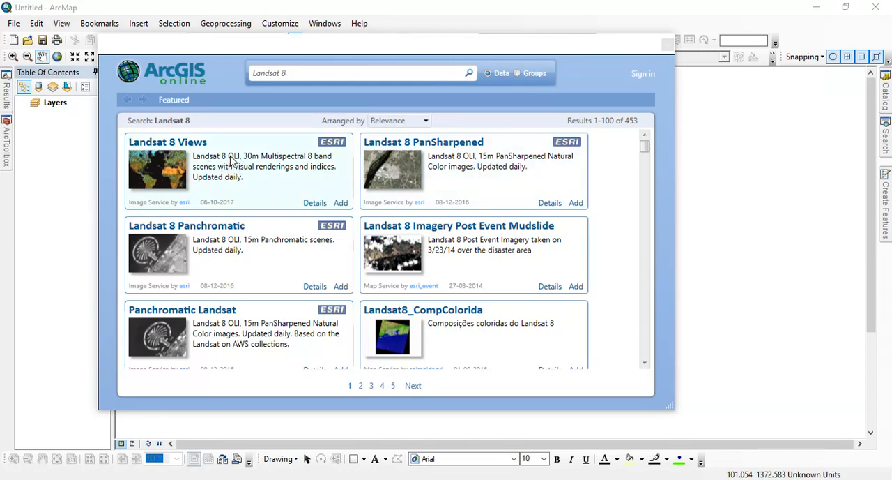
pyautogui.moveTo(576, 203)
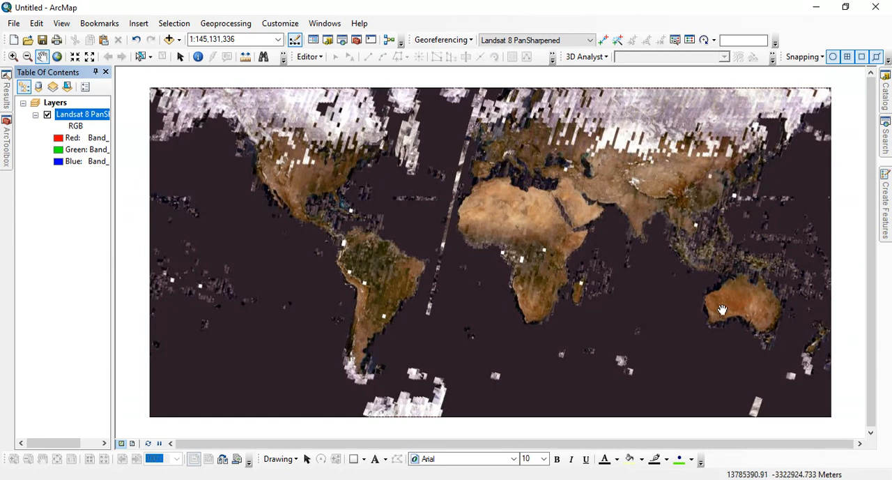
pyautogui.moveTo(708, 286)
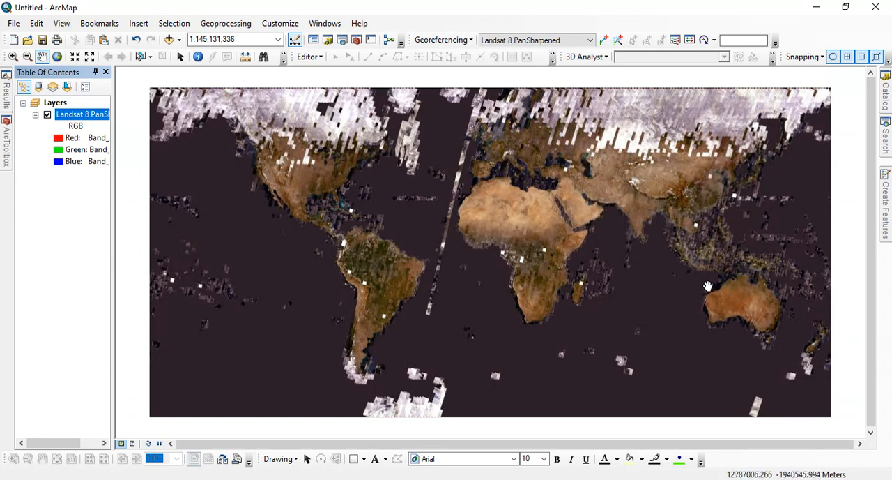
pyautogui.moveTo(747, 348)
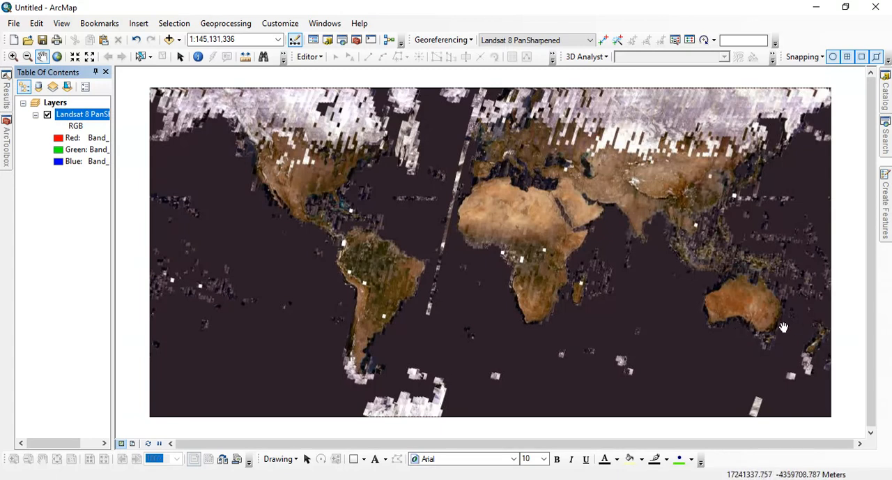
pyautogui.moveTo(772, 339)
pyautogui.write('1:150,000')
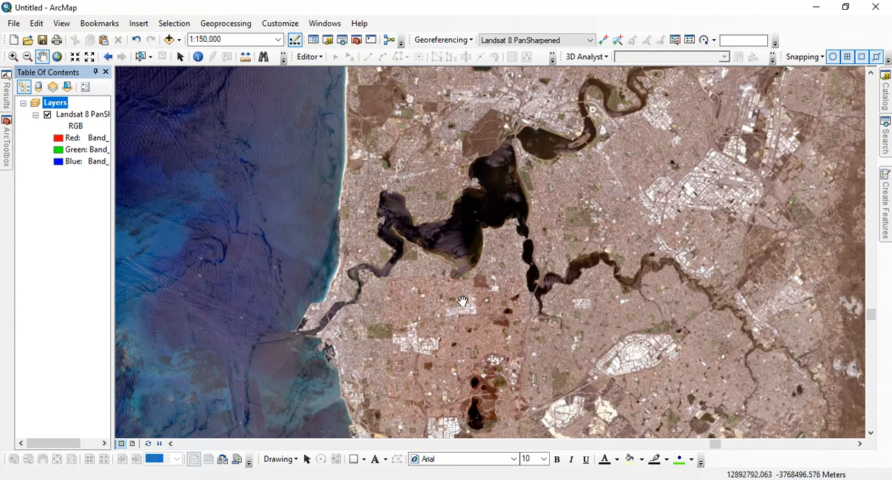
# - Pan the Landsat 8 PanSharpened imagery around the Perth river area
pyautogui.moveTo(464, 301); pyautogui.dragTo(509, 290)
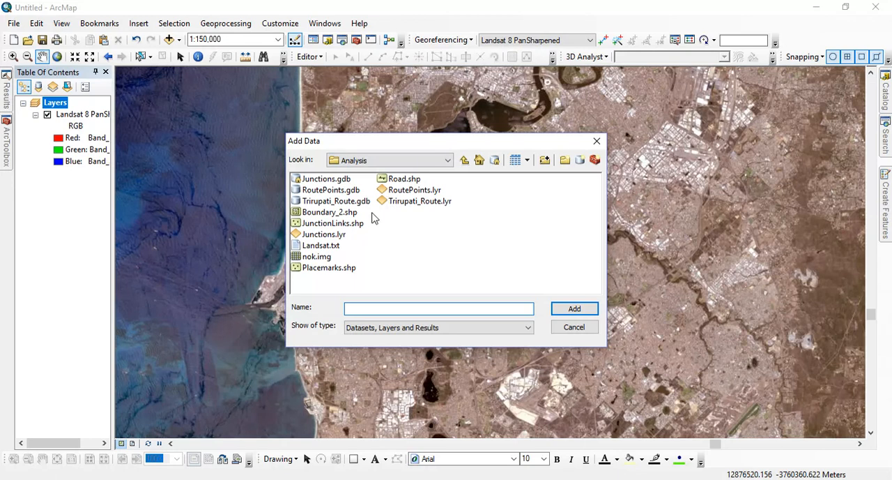
pyautogui.moveTo(347, 235)
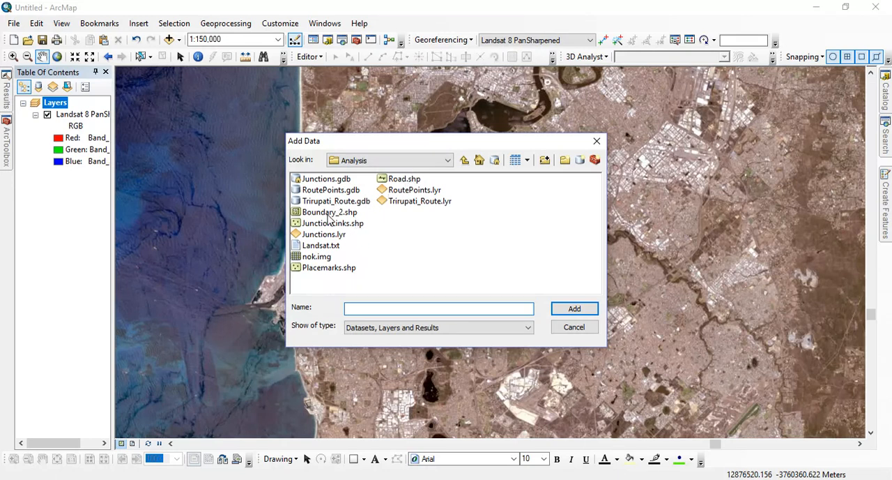
# - Add Boundary_2.shp and symbolize it as a hollow black outline of width 2
pyautogui.click(575, 309)
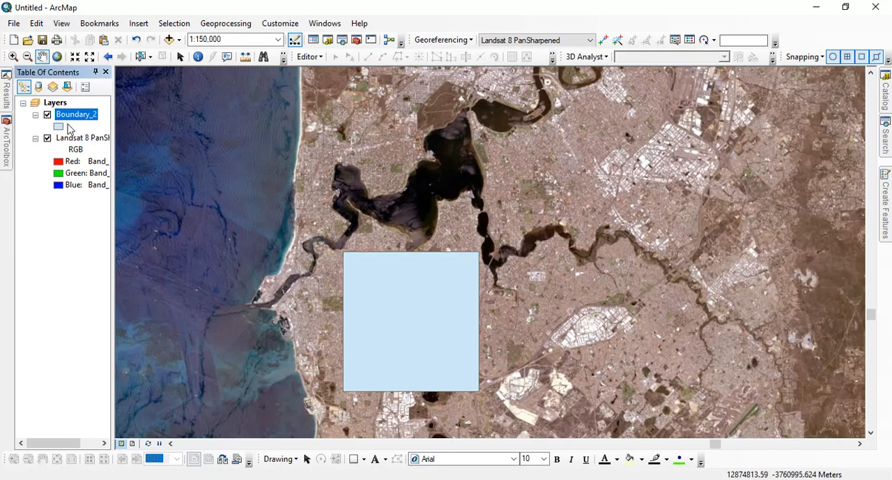
pyautogui.click(59, 126)
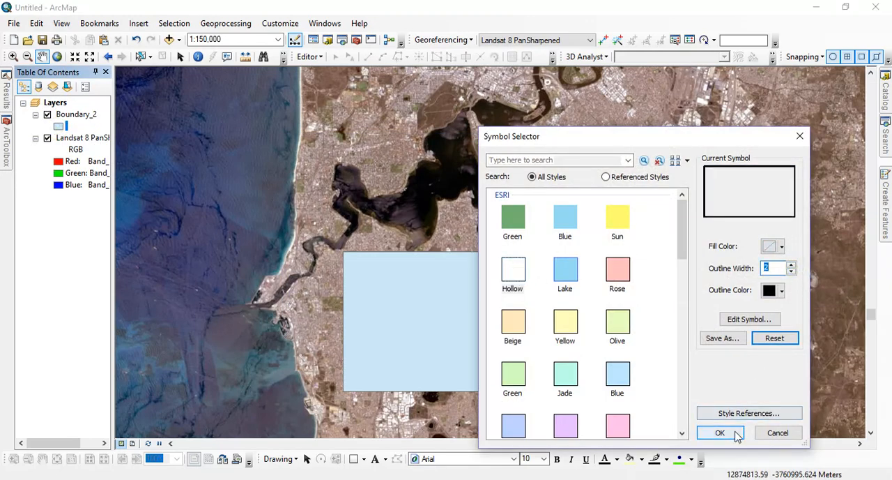
pyautogui.click(720, 432)
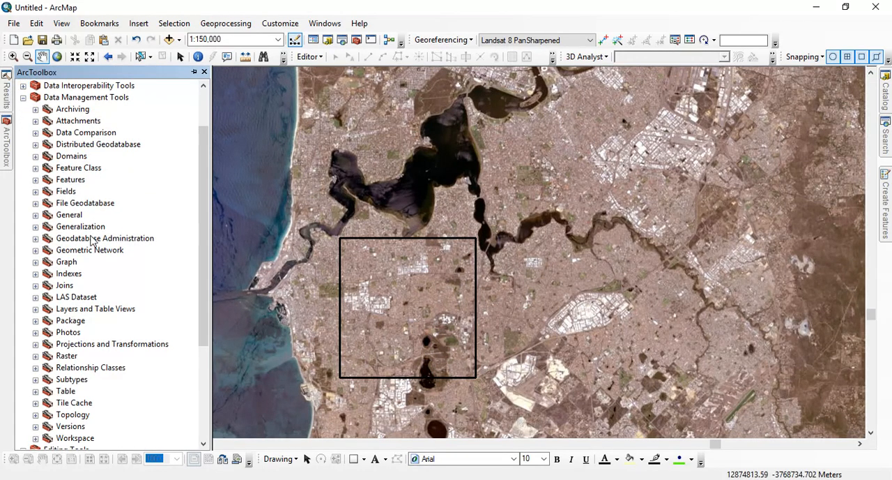
# - Expand the Raster toolset under Data Management Tools
pyautogui.scroll(-3)
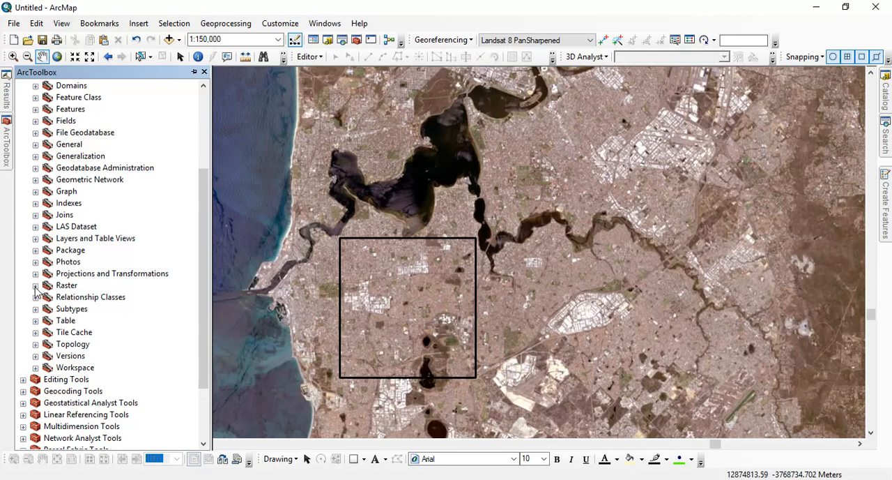
pyautogui.click(35, 284)
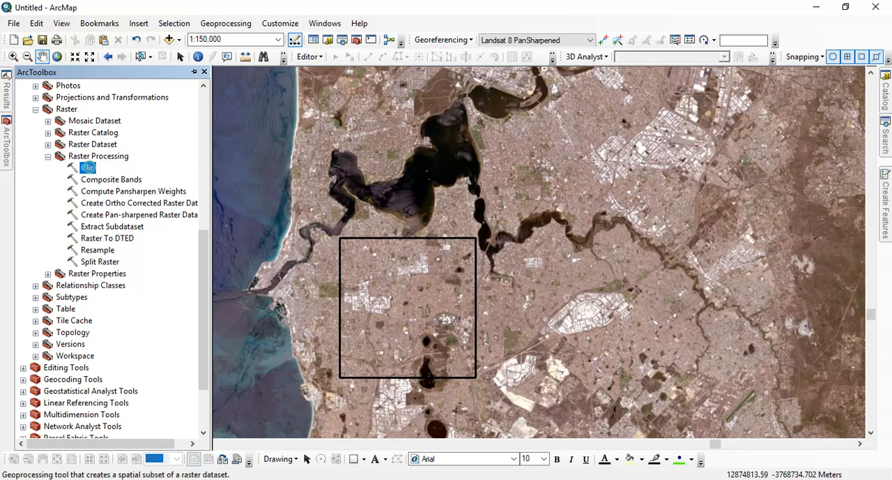
# - Clip Landsat 8 PanSharpened to Boundary_2 using the feature as clipping geometry
pyautogui.doubleClick(88, 168)
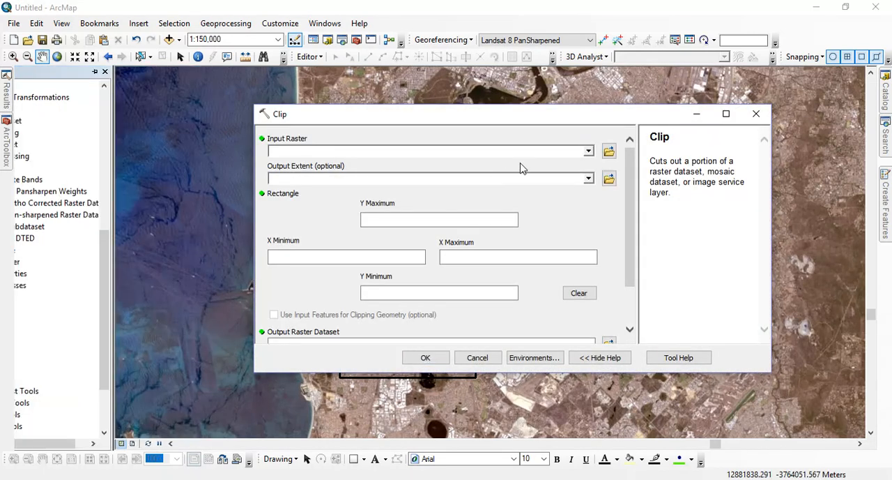
pyautogui.click(587, 151)
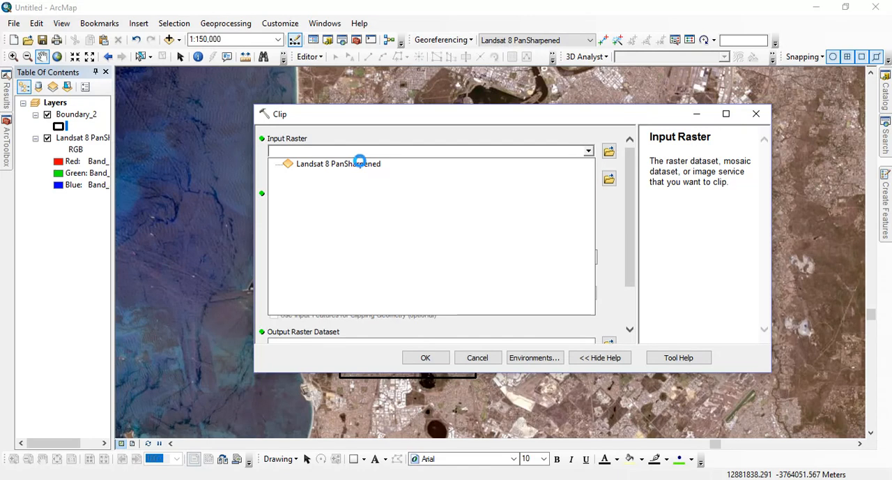
pyautogui.click(338, 163)
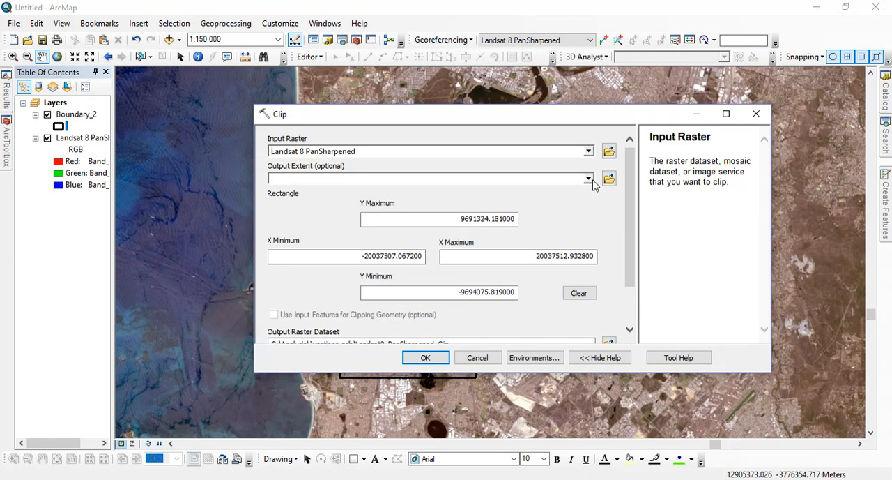
pyautogui.click(588, 179)
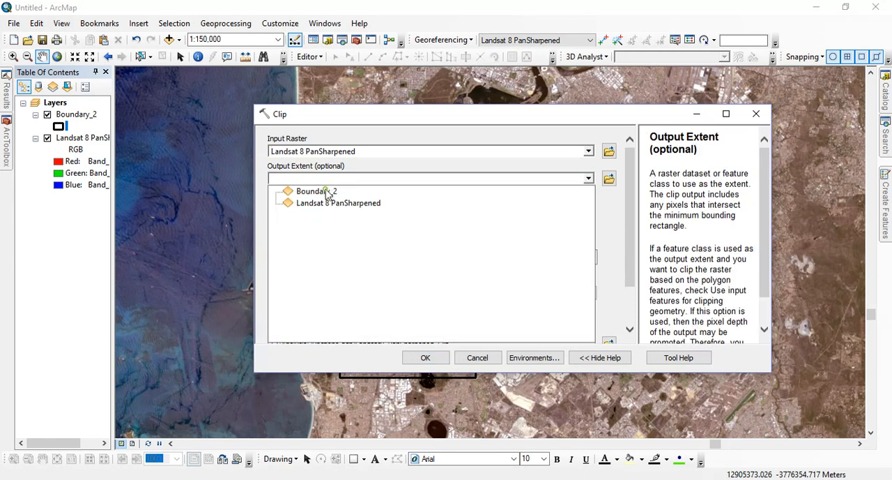
pyautogui.click(316, 191)
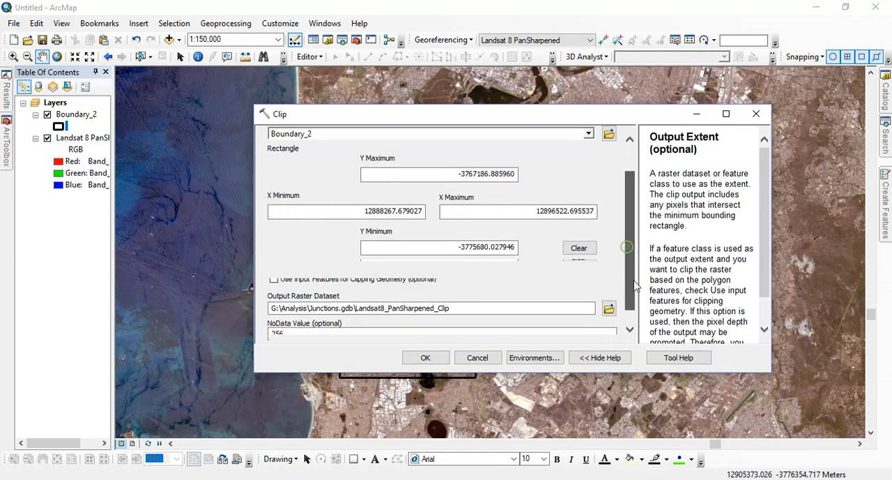
pyautogui.click(273, 260)
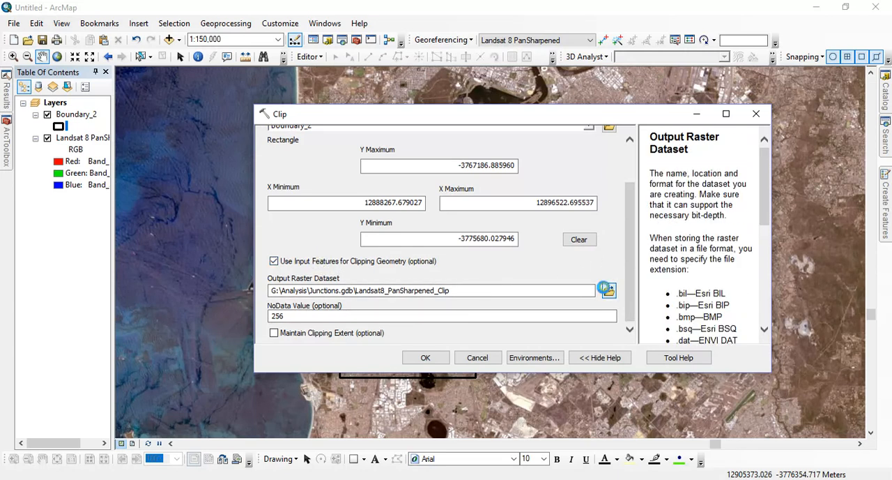
# - Name the output raster 'Aus' in the G:\Analysis folder
pyautogui.click(608, 289)
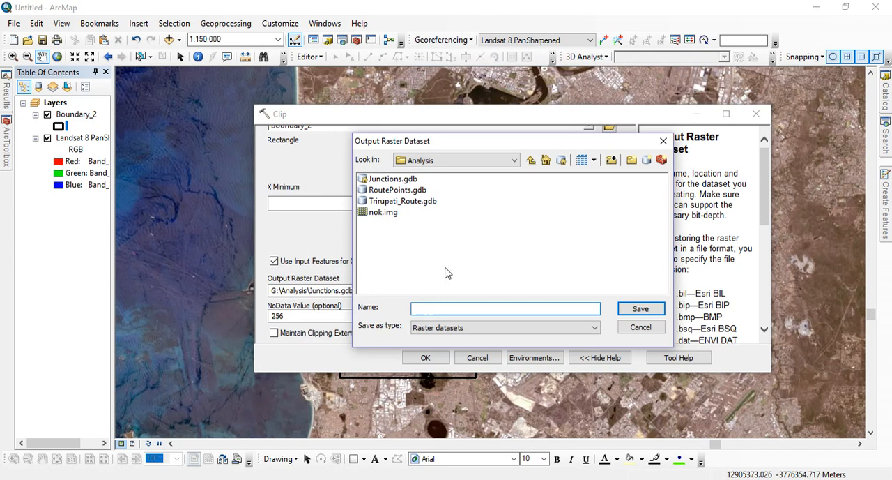
pyautogui.click(504, 309)
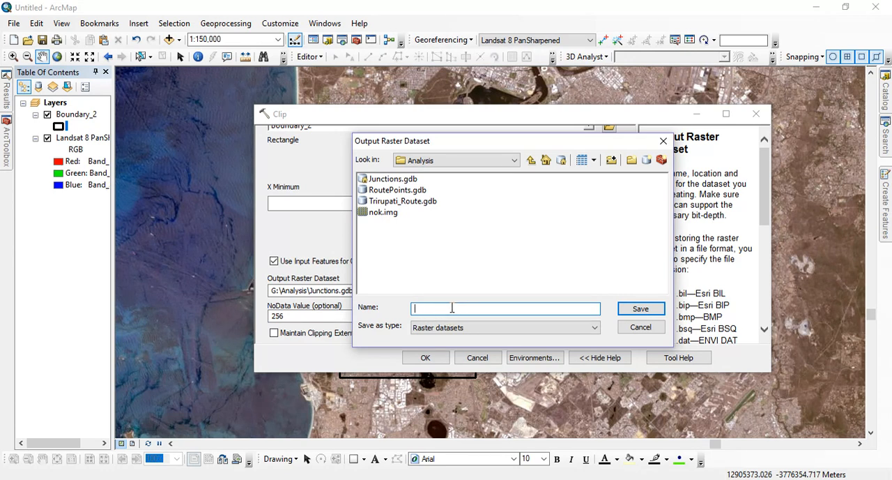
pyautogui.write('Aus')
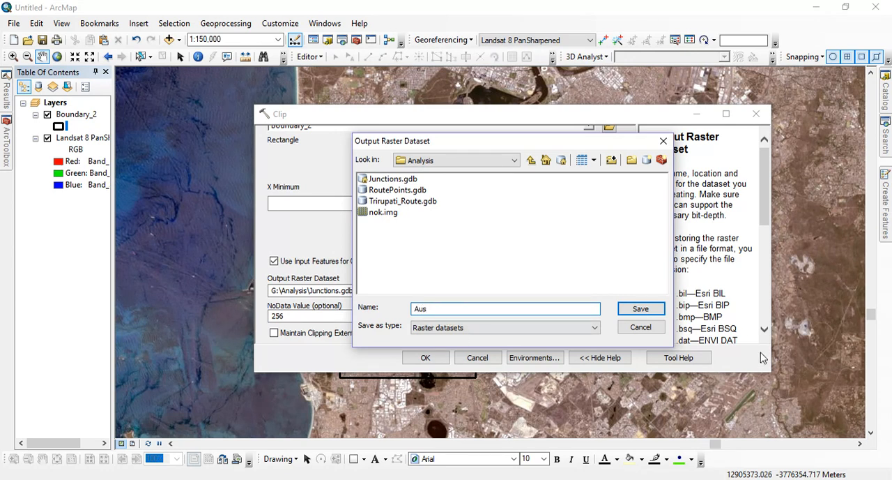
pyautogui.click(640, 308)
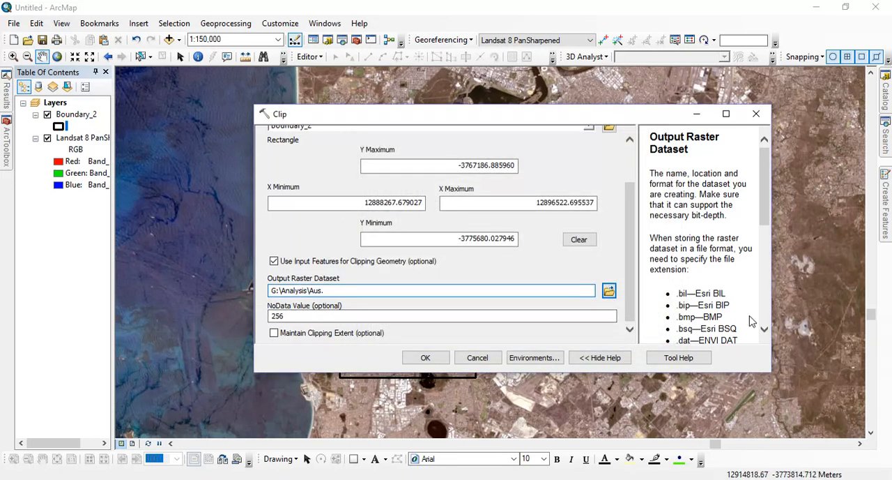
# - Change the output to Aus.img, enable Maintain Clipping Extent, and run the clip
pyautogui.scroll(3)
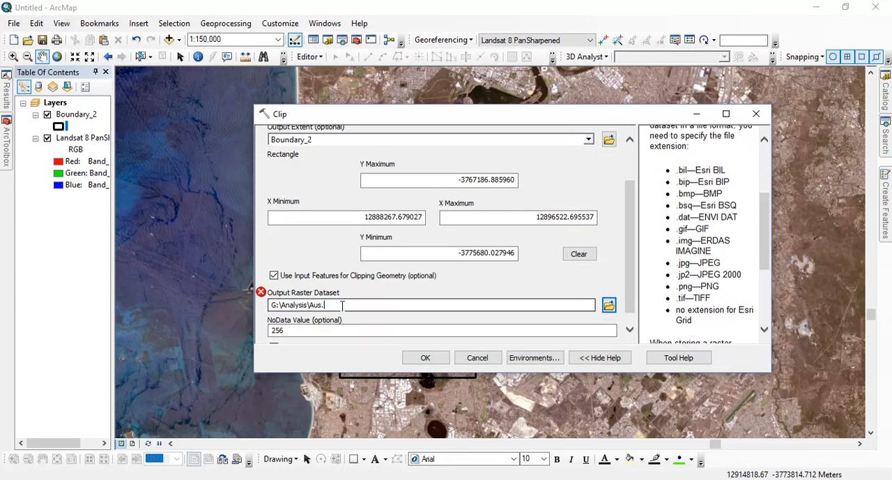
pyautogui.press('Backspace')
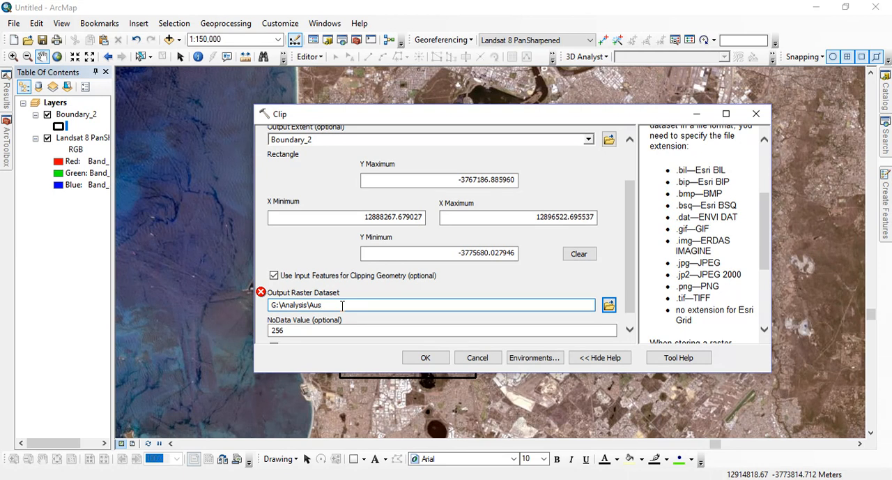
pyautogui.write('.img')
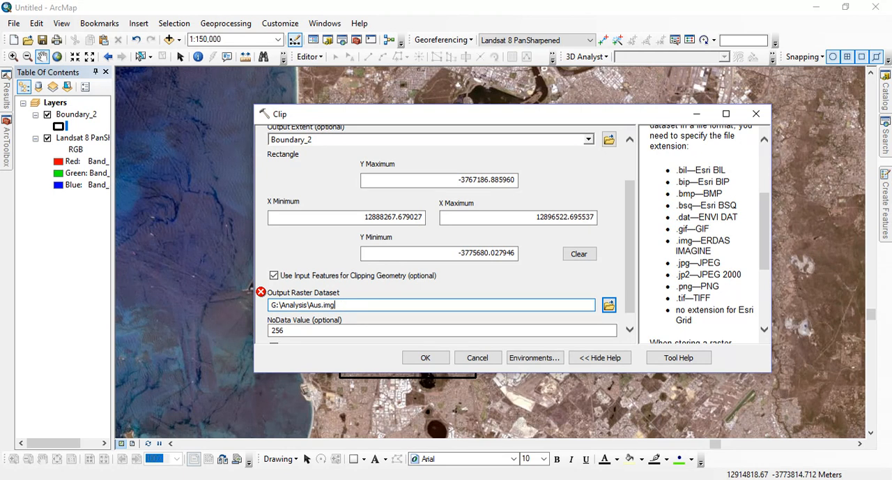
pyautogui.scroll(-3)
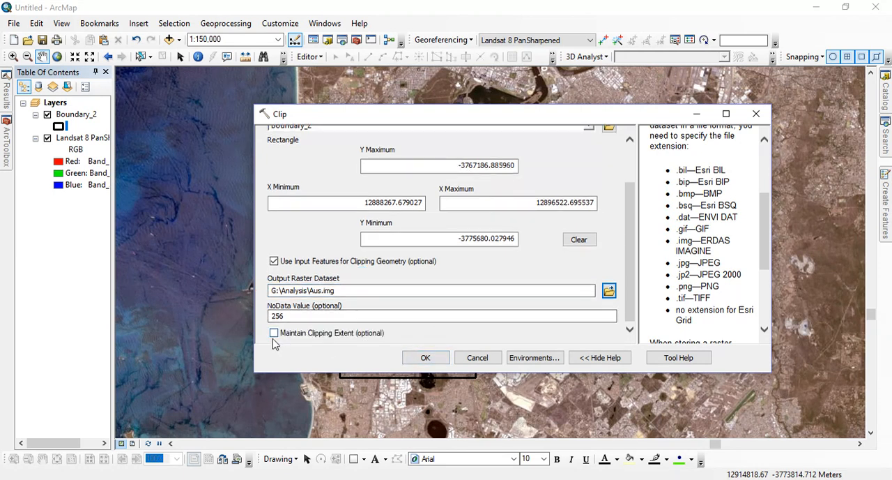
pyautogui.click(274, 333)
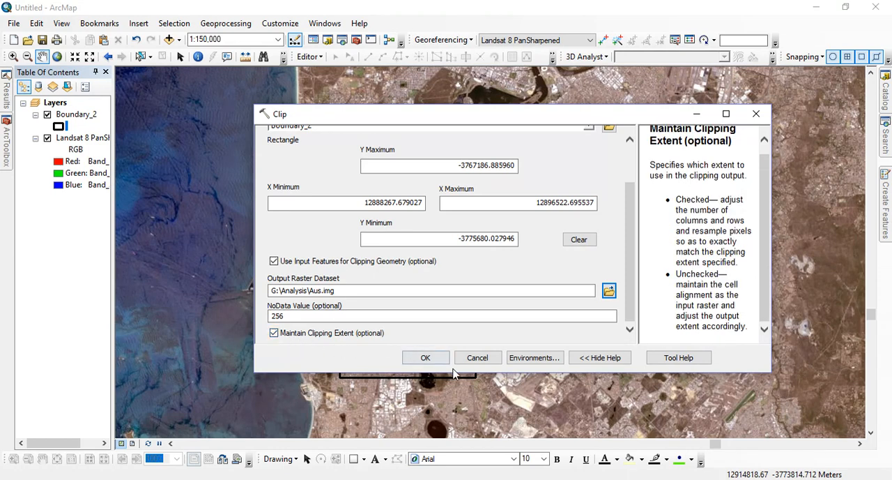
pyautogui.click(425, 357)
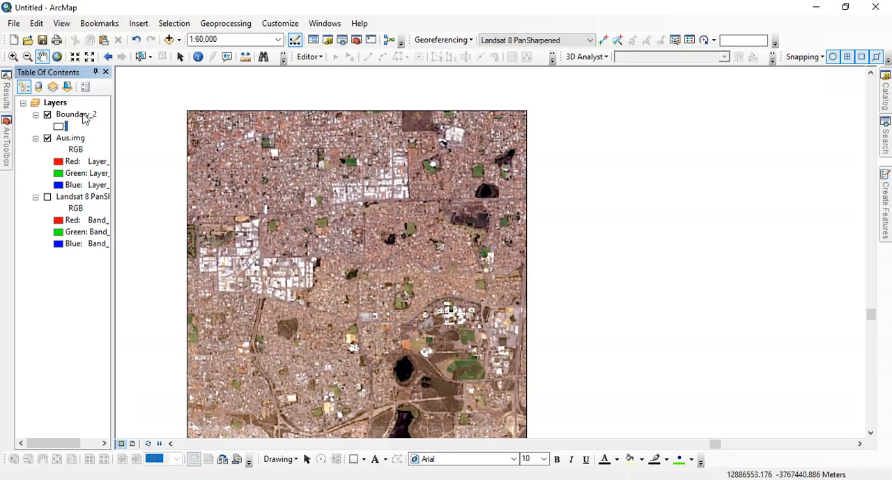
# - Open the context menu of the Aus.img layer in the Table of Contents
pyautogui.rightClick(70, 137)
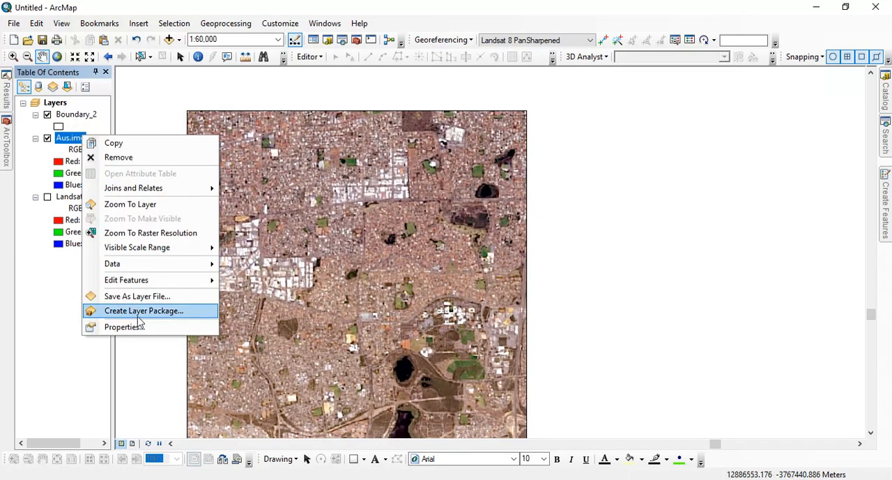
pyautogui.click(143, 310)
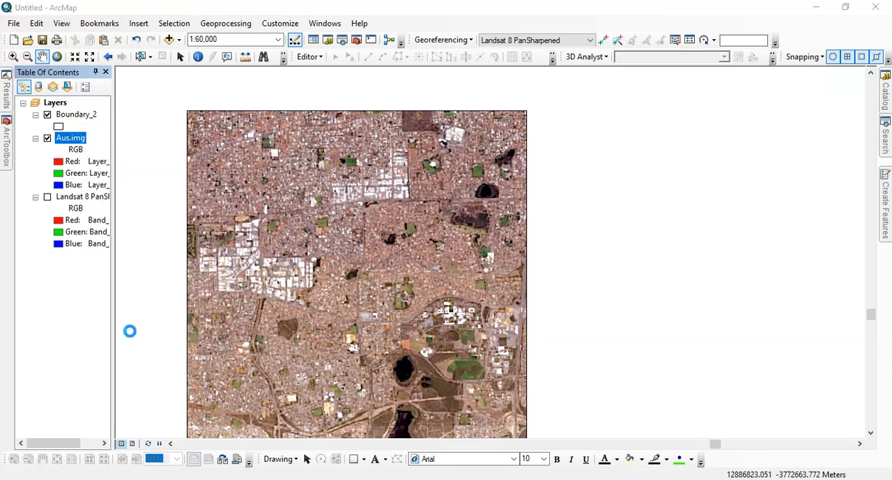
pyautogui.doubleClick(70, 138)
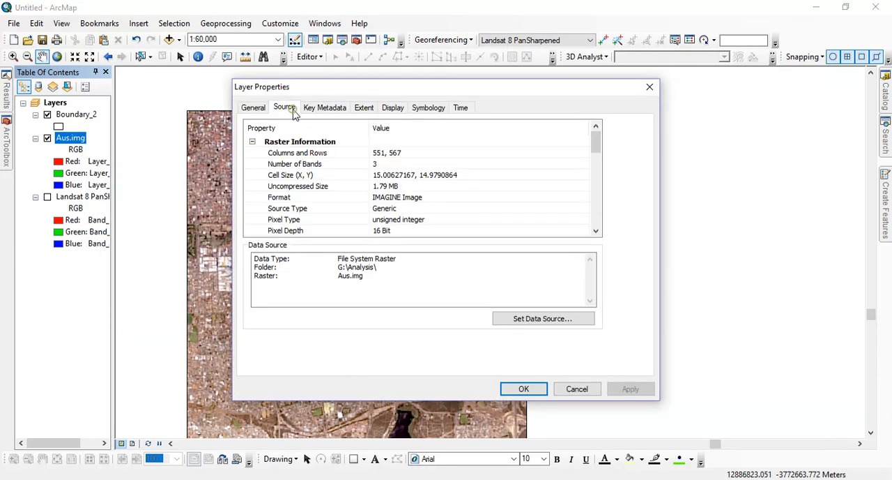
pyautogui.moveTo(382, 182)
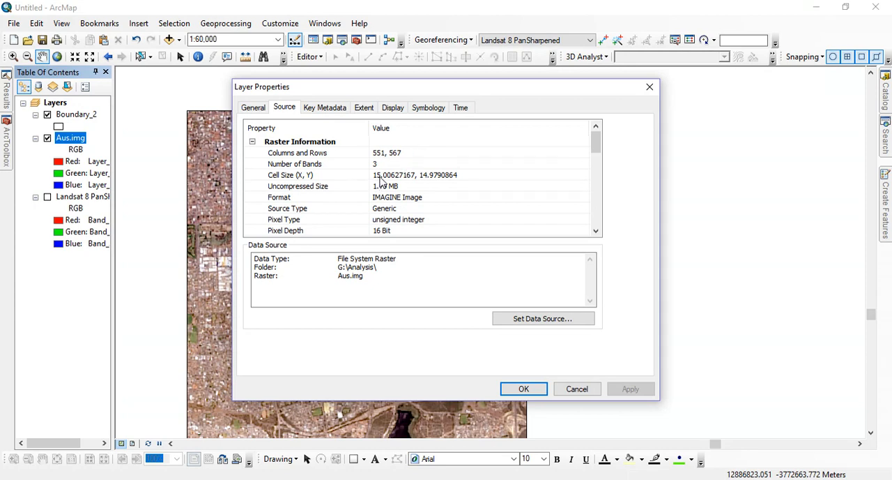
pyautogui.click(479, 174)
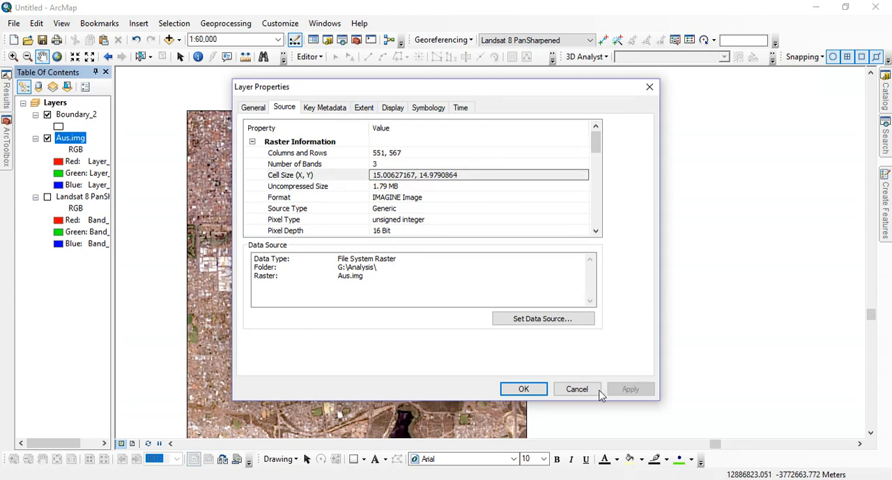
pyautogui.click(524, 388)
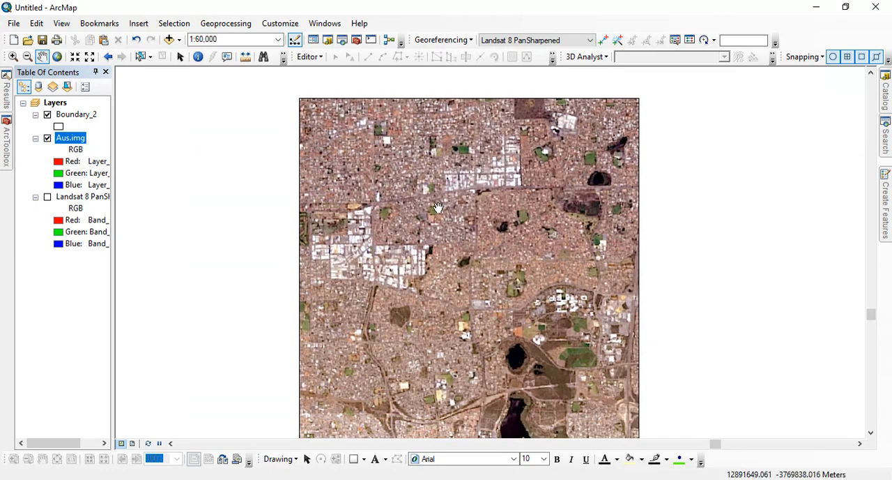
pyautogui.moveTo(439, 204)
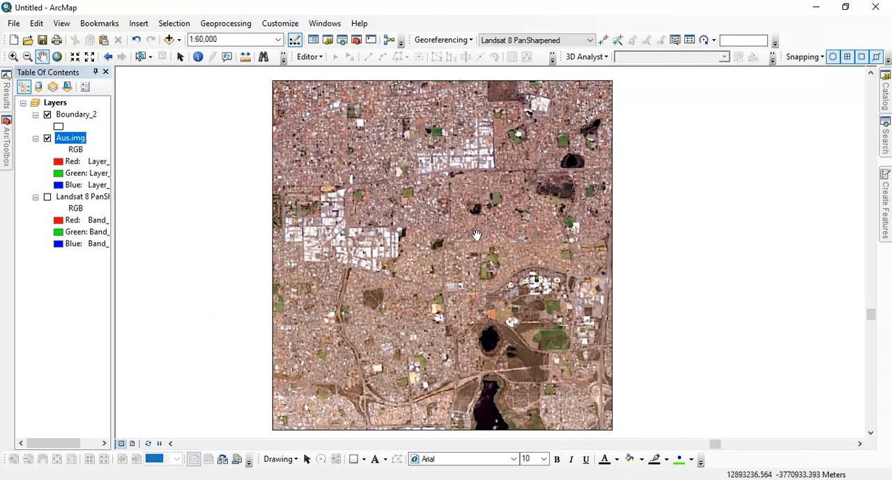
pyautogui.moveTo(472, 233)
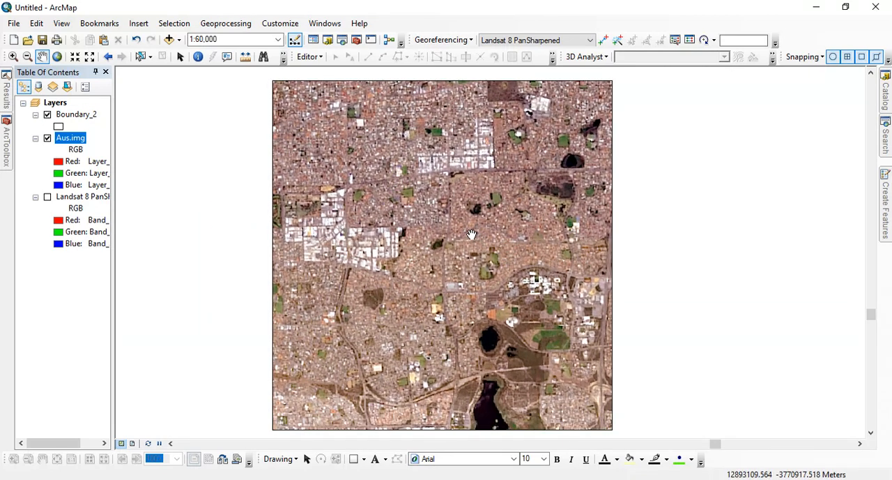